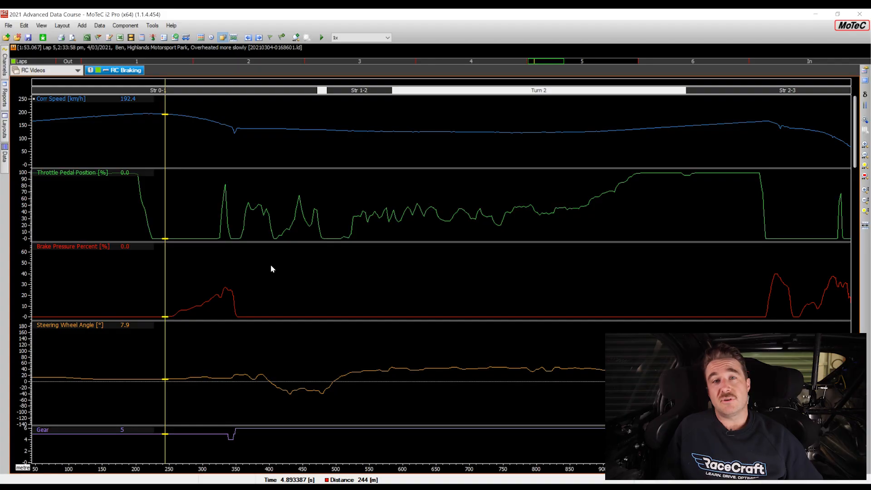
{"action": "mouse_move", "coordinate": [133, 155]}
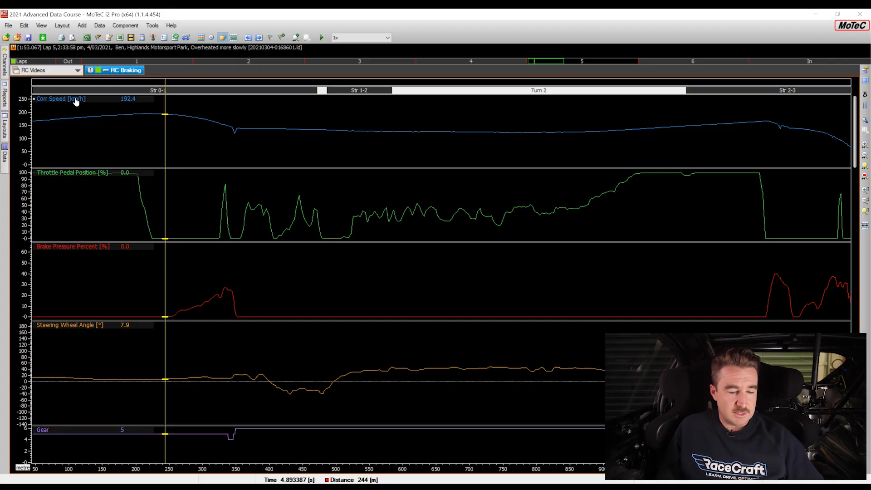
{"action": "mouse_move", "coordinate": [75, 264]}
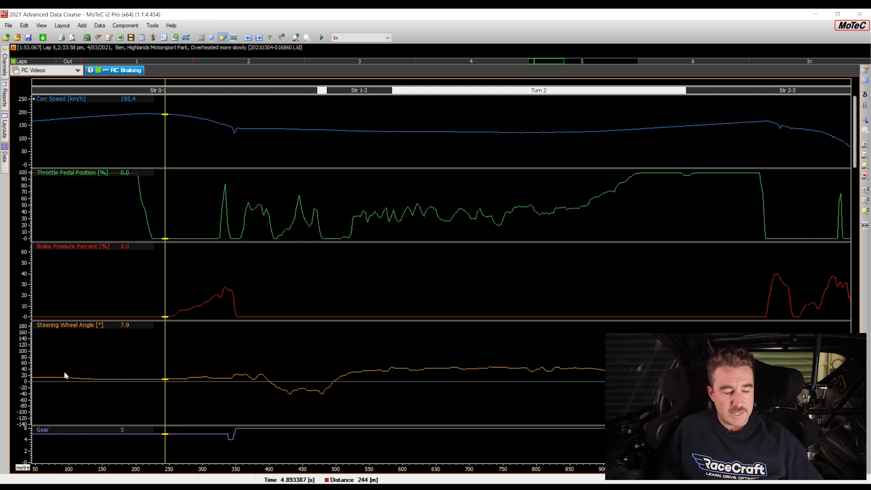
{"action": "mouse_move", "coordinate": [175, 312]}
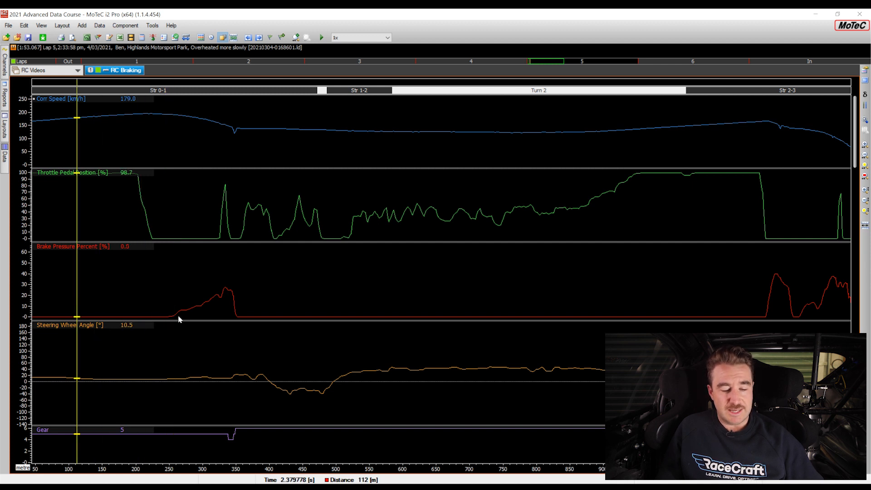
{"action": "mouse_move", "coordinate": [219, 298]}
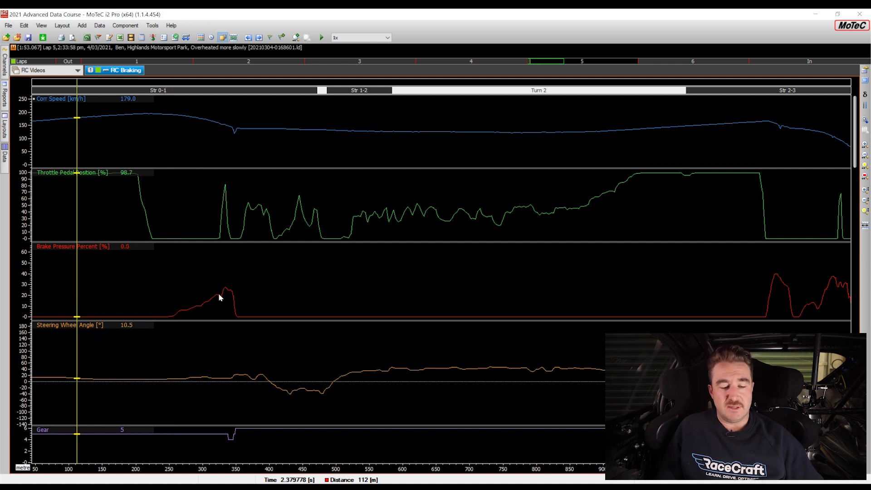
{"action": "mouse_move", "coordinate": [41, 140]}
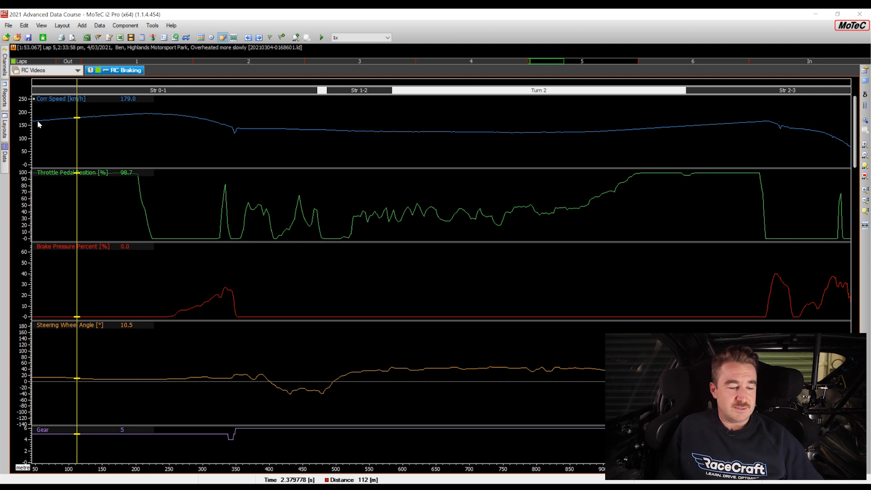
{"action": "mouse_move", "coordinate": [37, 131]}
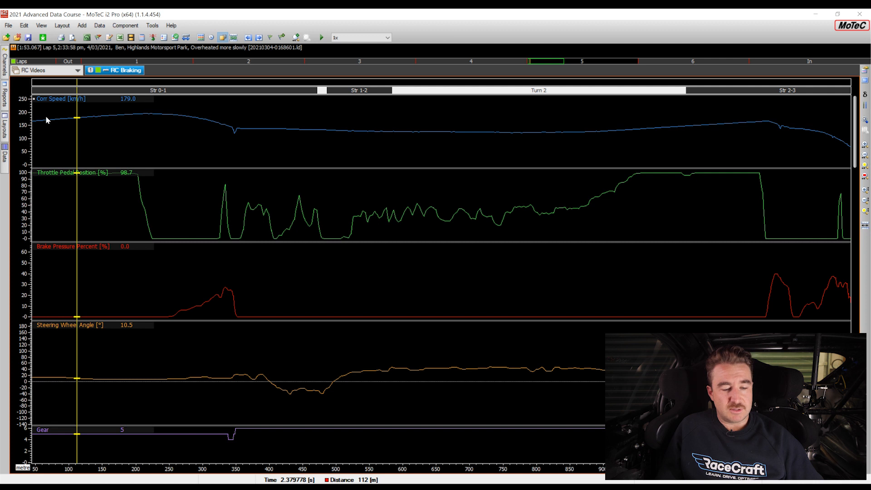
{"action": "mouse_move", "coordinate": [138, 265]}
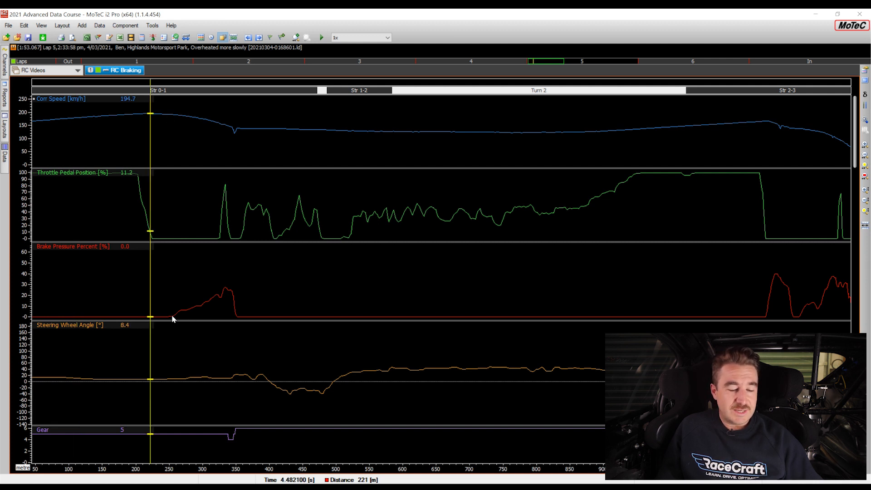
{"action": "mouse_move", "coordinate": [205, 302]}
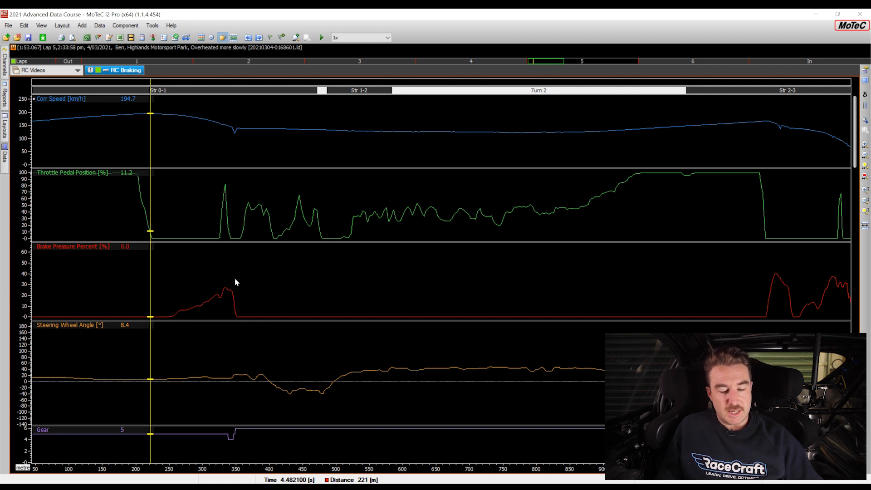
{"action": "mouse_move", "coordinate": [239, 306]}
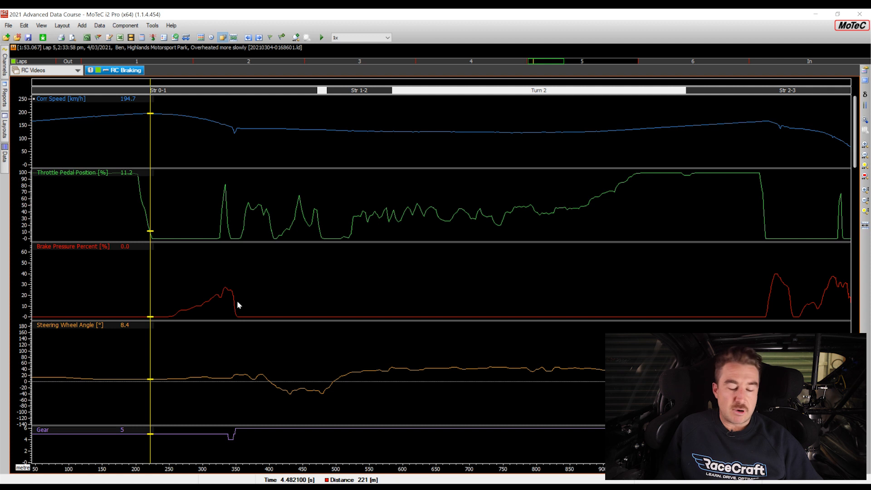
{"action": "mouse_move", "coordinate": [178, 315]}
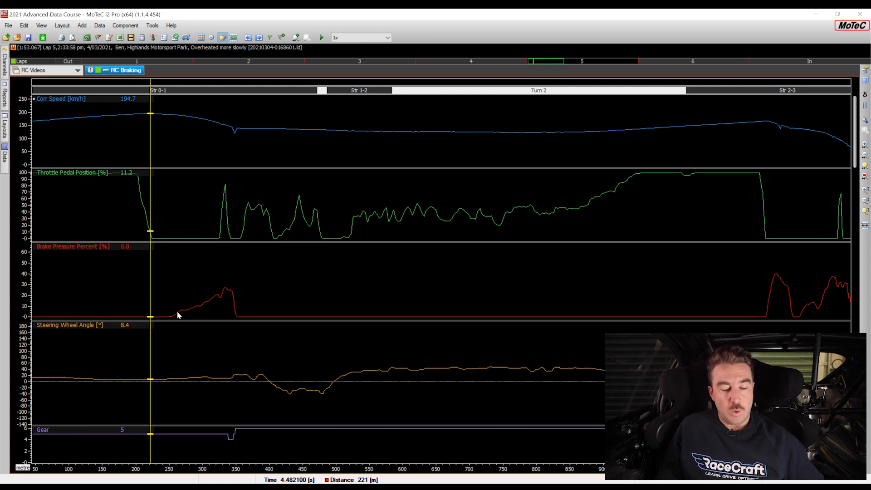
{"action": "mouse_move", "coordinate": [176, 319]}
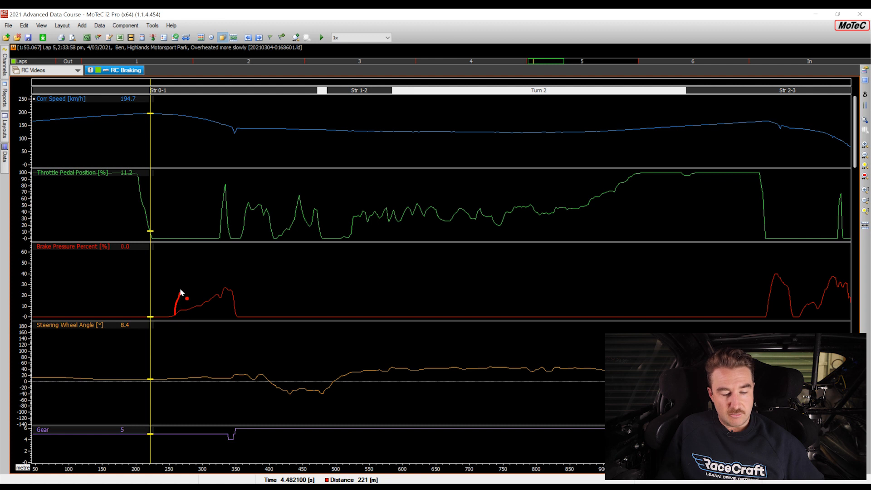
{"action": "mouse_move", "coordinate": [188, 280]}
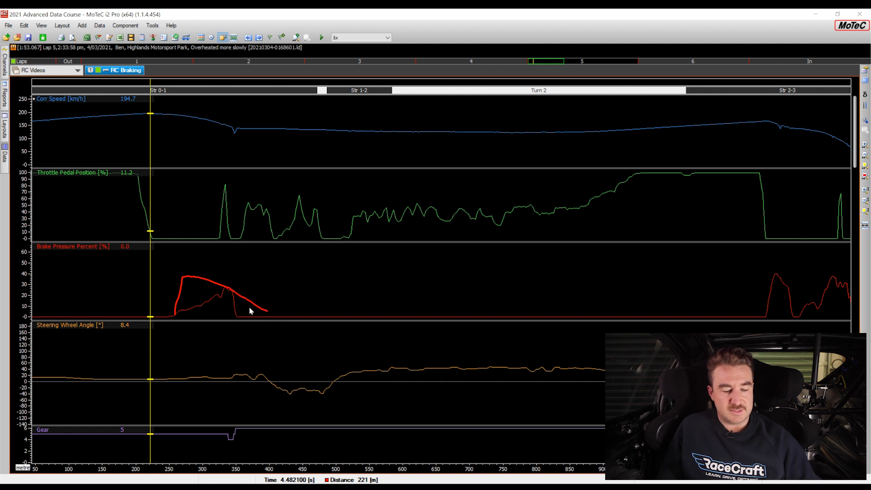
{"action": "mouse_move", "coordinate": [181, 287]}
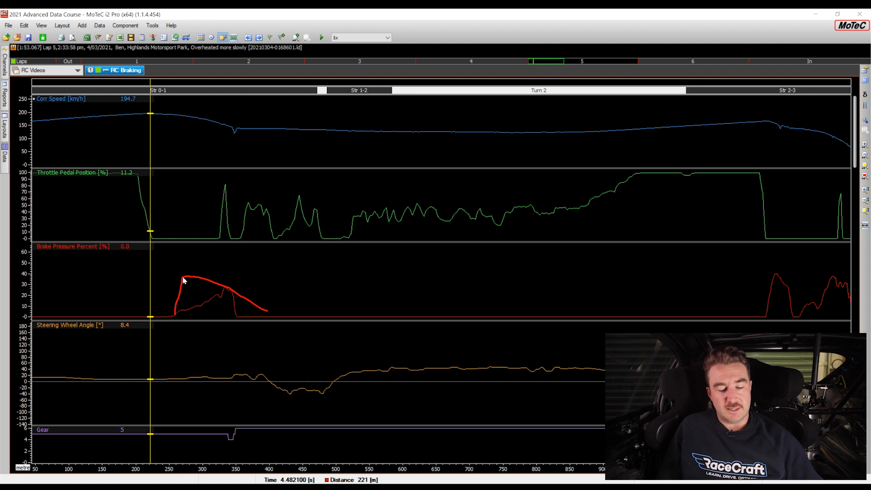
{"action": "mouse_move", "coordinate": [269, 313]}
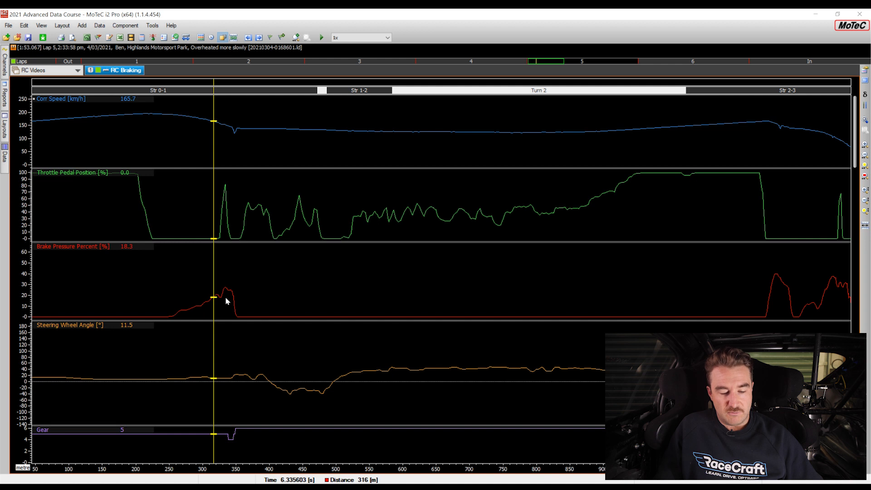
{"action": "mouse_move", "coordinate": [173, 317]}
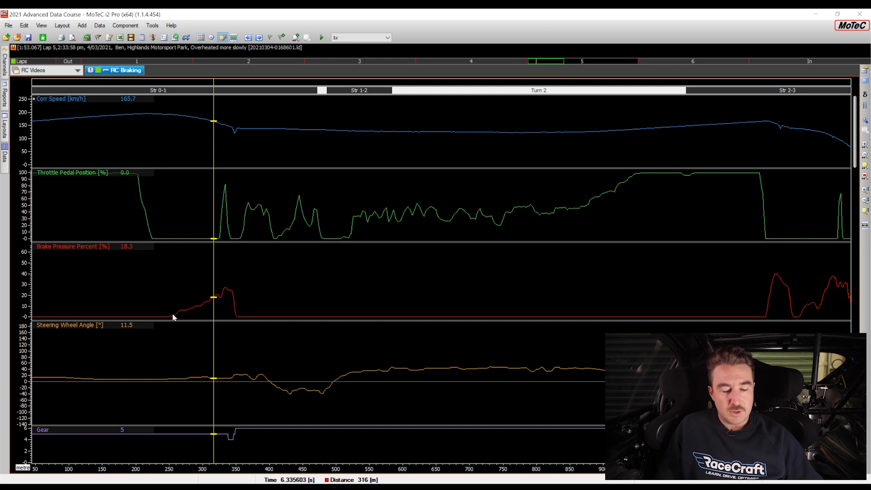
{"action": "mouse_move", "coordinate": [179, 288]}
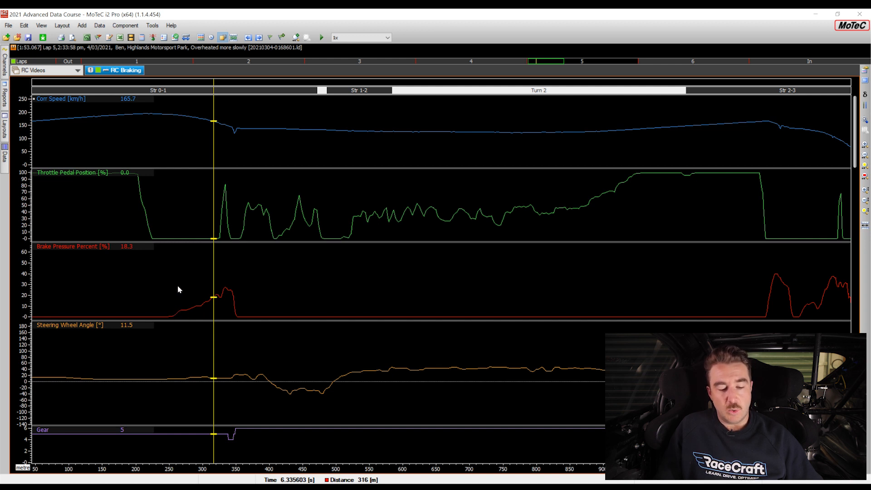
{"action": "mouse_move", "coordinate": [175, 311]}
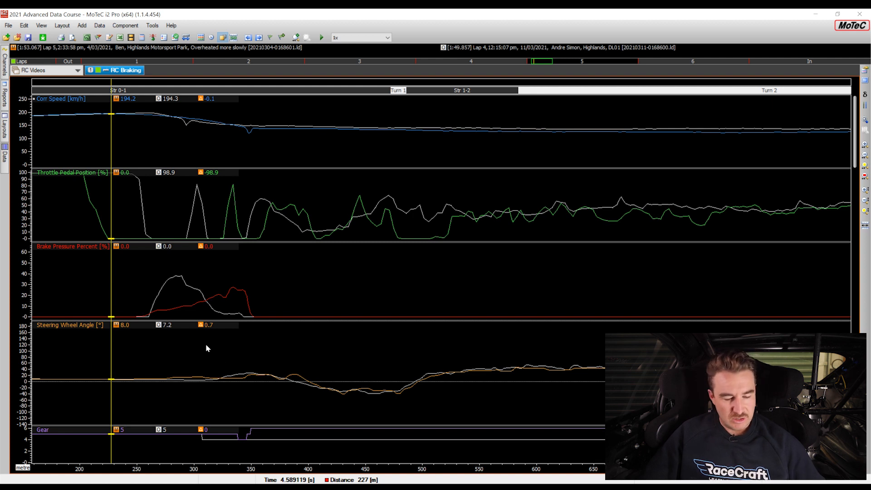
{"action": "mouse_move", "coordinate": [159, 316]}
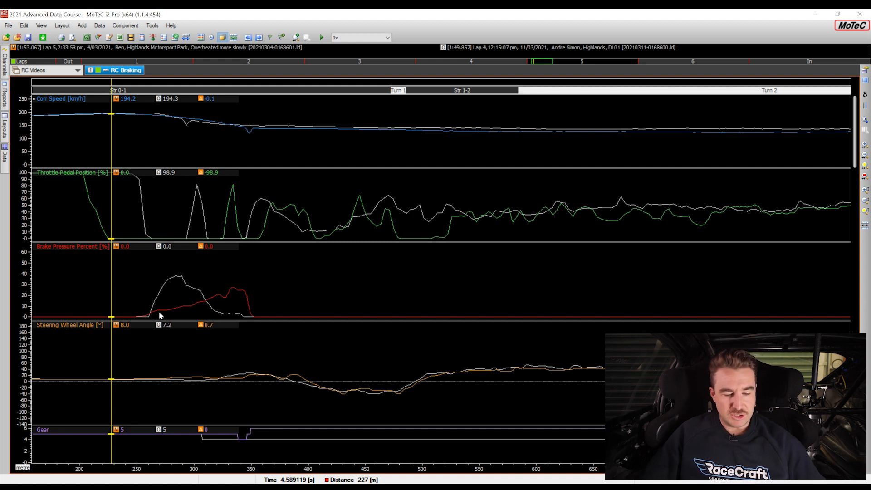
{"action": "mouse_move", "coordinate": [144, 312]}
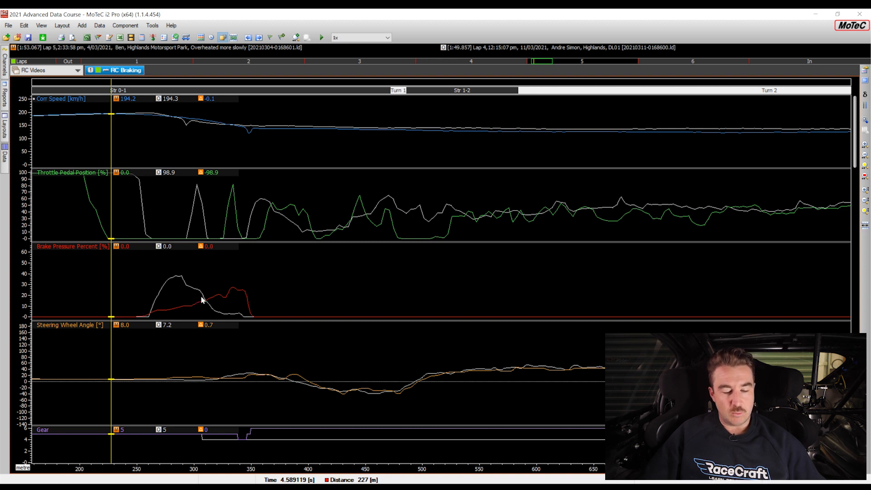
{"action": "mouse_move", "coordinate": [152, 317]}
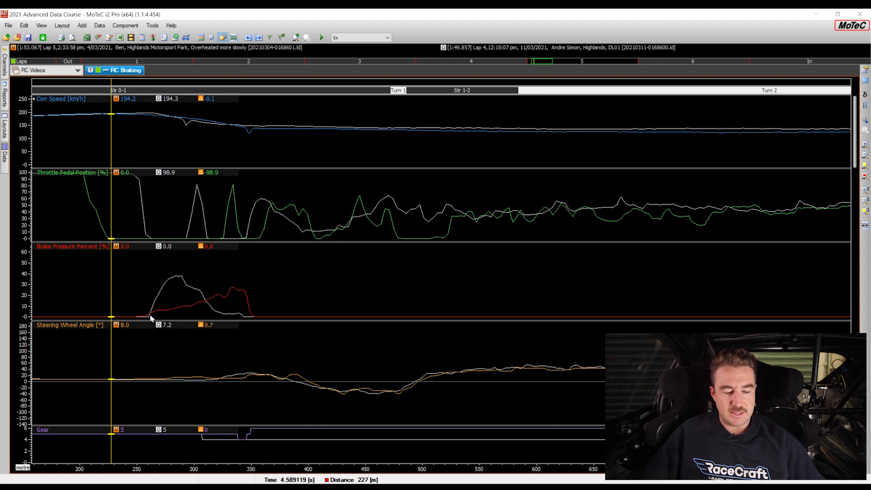
{"action": "mouse_move", "coordinate": [216, 304]}
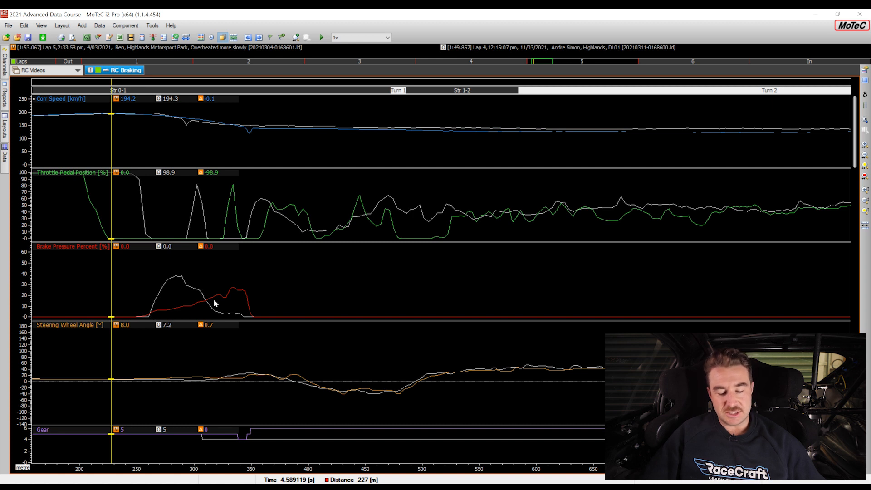
{"action": "mouse_move", "coordinate": [151, 316]}
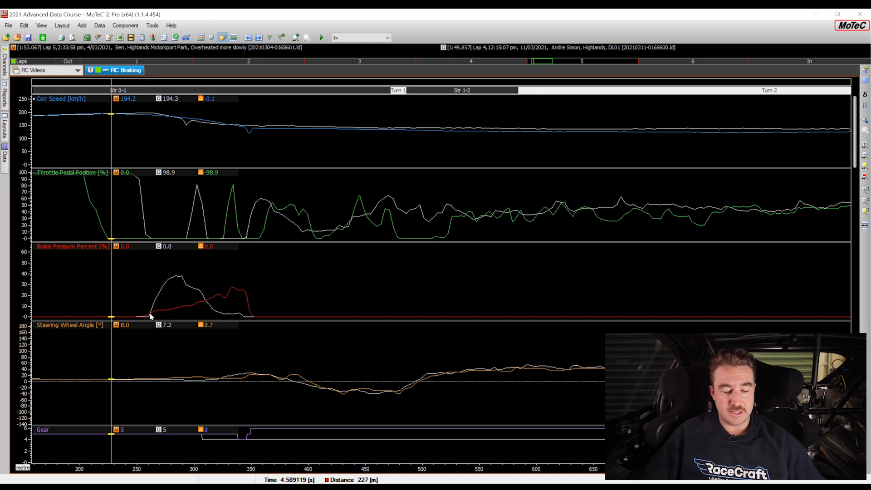
{"action": "mouse_move", "coordinate": [143, 318]}
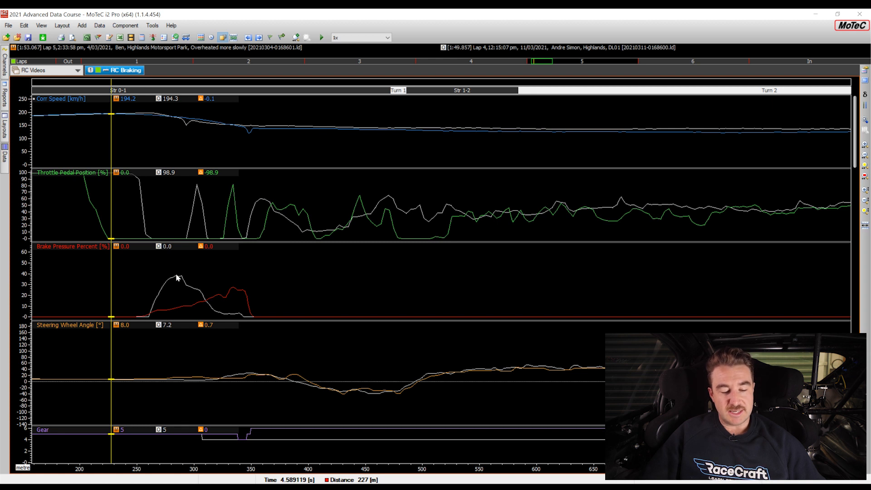
{"action": "mouse_move", "coordinate": [257, 321]}
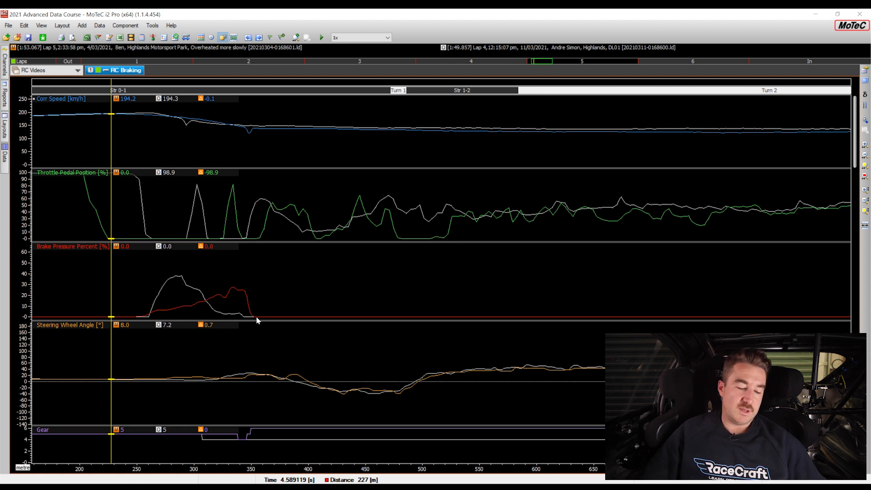
{"action": "mouse_move", "coordinate": [241, 297]}
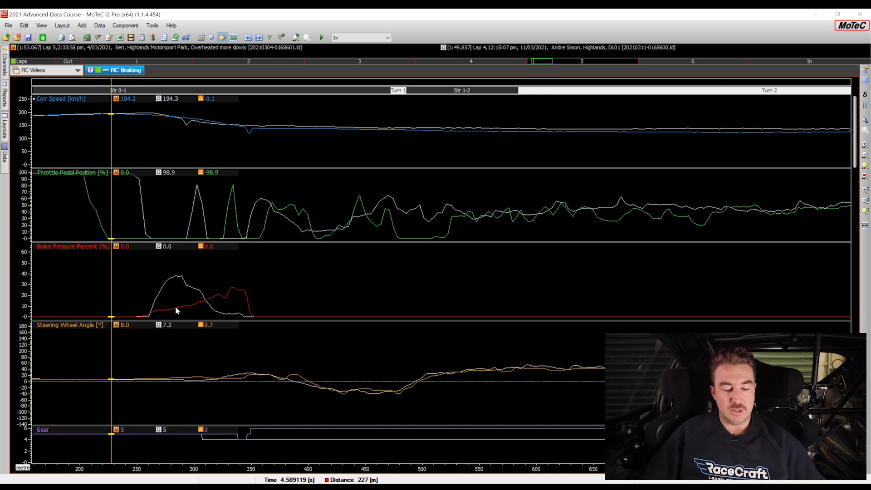
{"action": "mouse_move", "coordinate": [234, 295]}
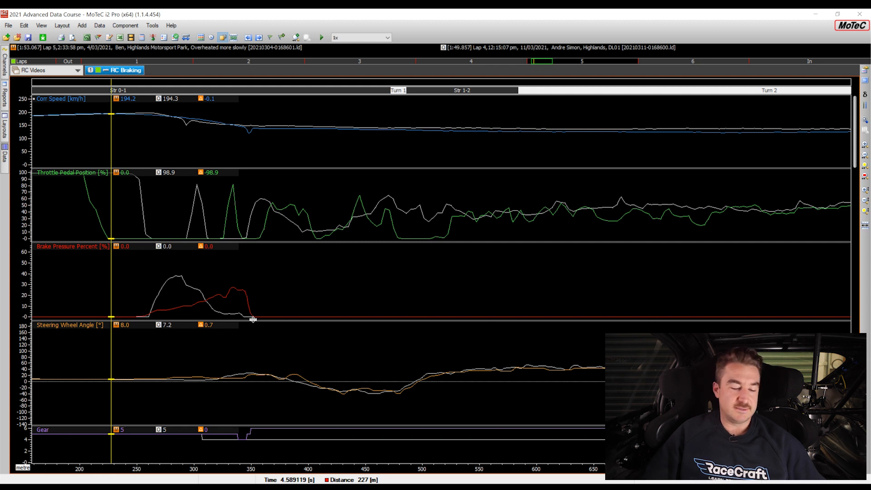
{"action": "mouse_move", "coordinate": [209, 294]}
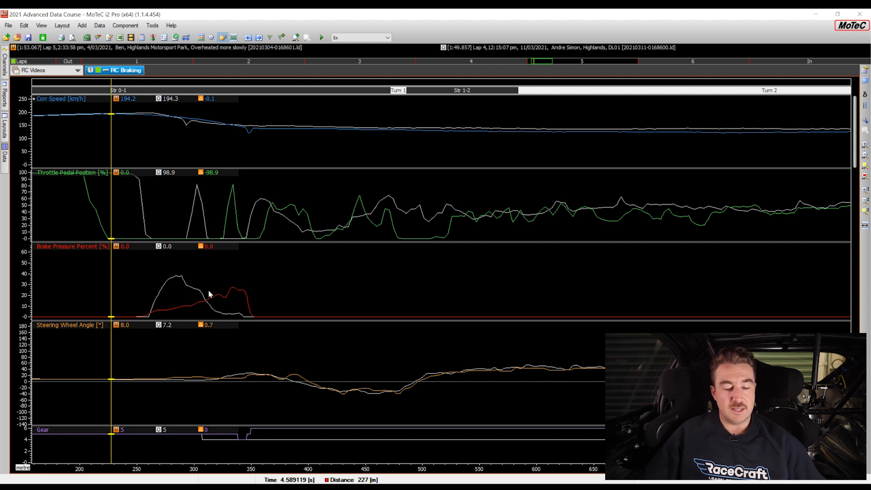
{"action": "mouse_move", "coordinate": [176, 280]}
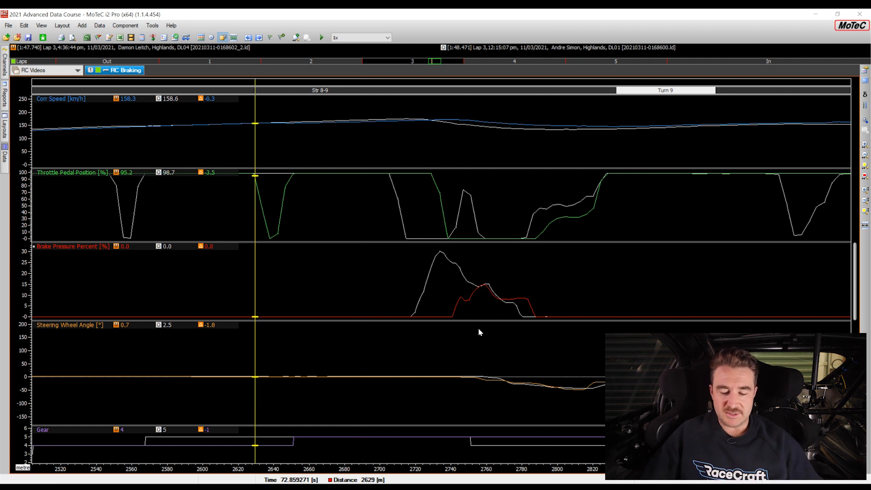
{"action": "mouse_move", "coordinate": [489, 288]}
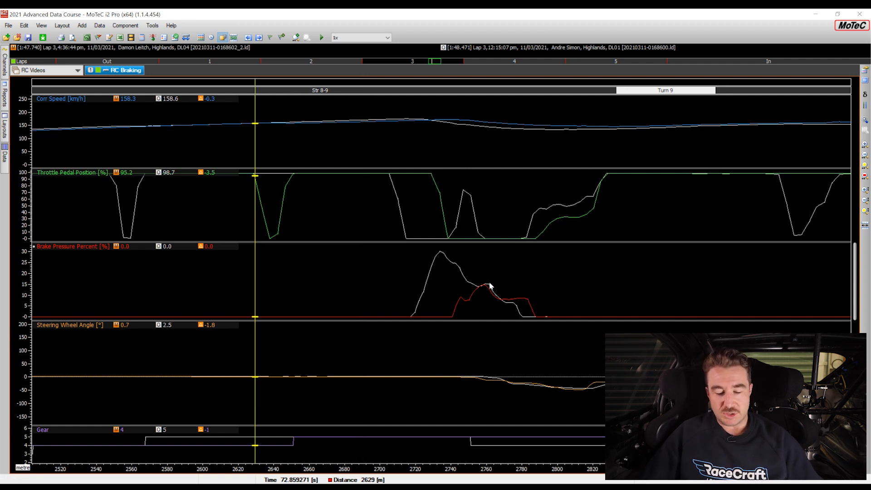
{"action": "mouse_move", "coordinate": [426, 295]}
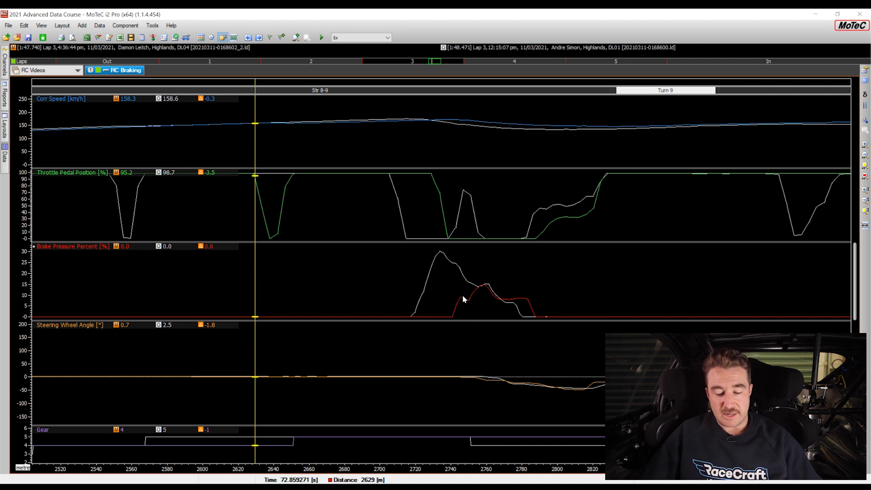
{"action": "mouse_move", "coordinate": [394, 401]}
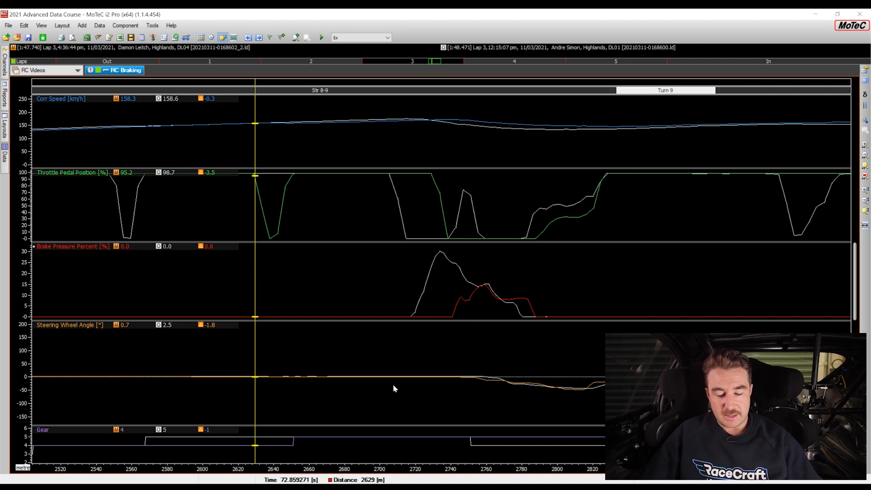
{"action": "mouse_move", "coordinate": [422, 310]}
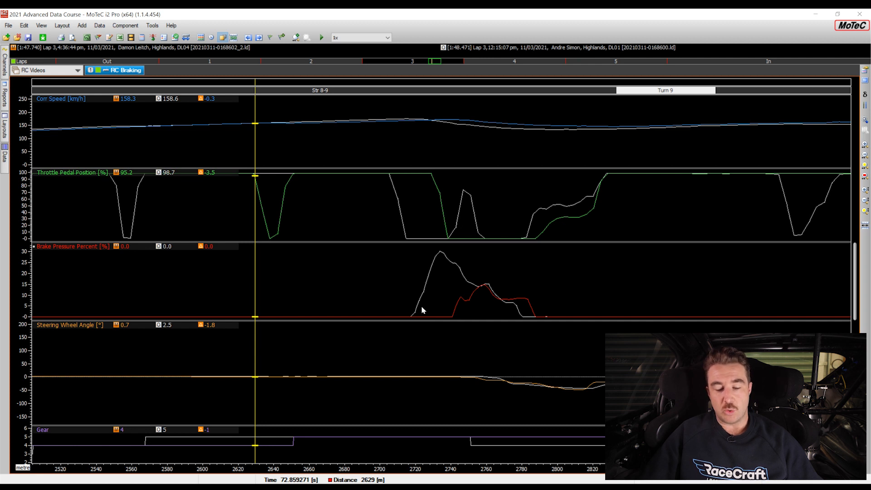
{"action": "mouse_move", "coordinate": [367, 470]}
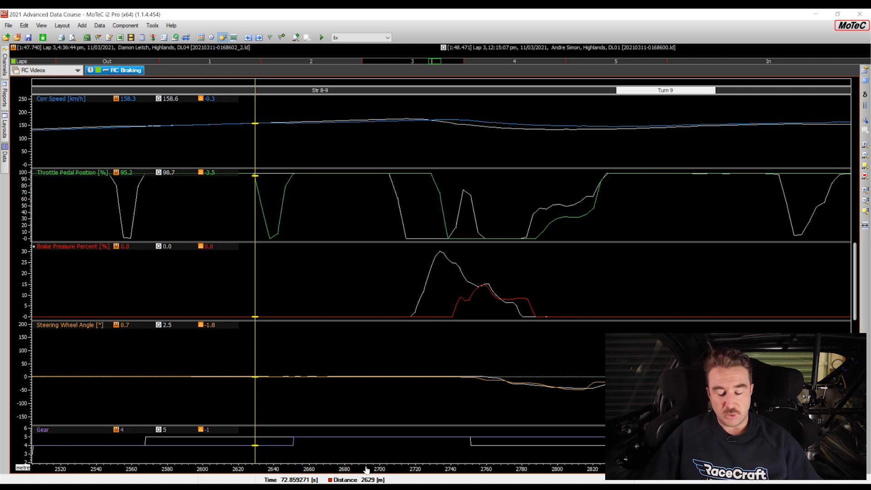
{"action": "mouse_move", "coordinate": [459, 468]}
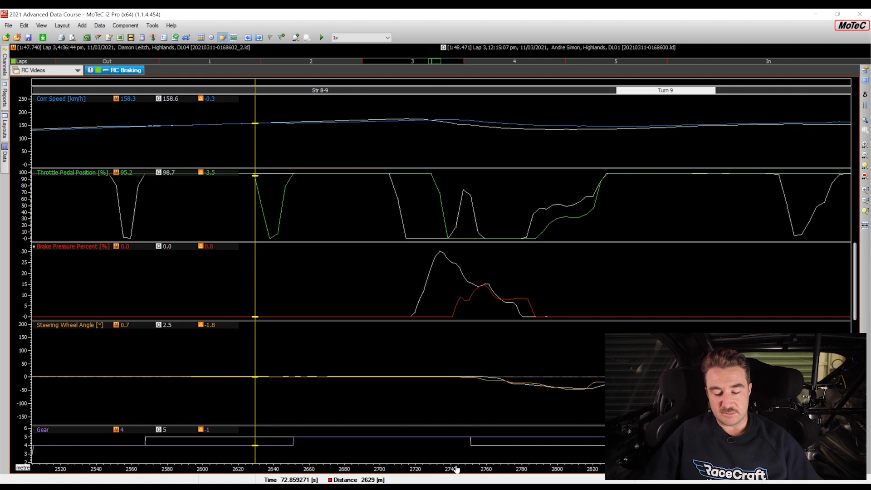
{"action": "mouse_move", "coordinate": [142, 470]}
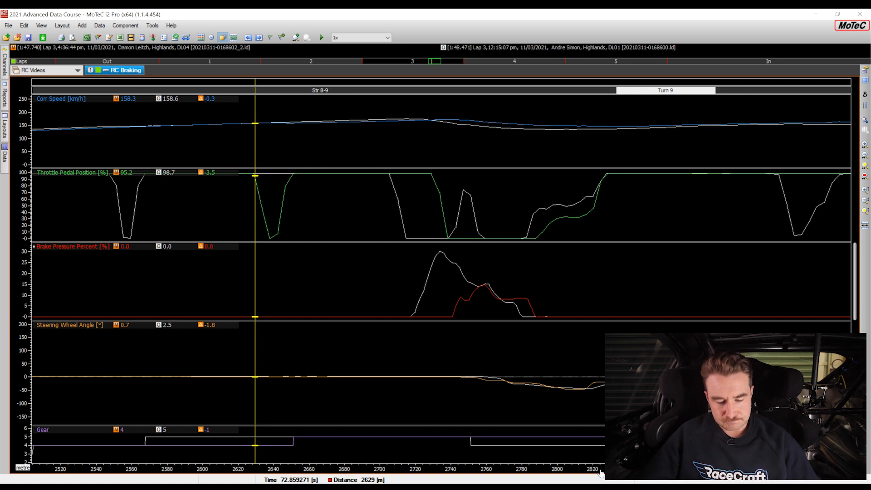
{"action": "mouse_move", "coordinate": [456, 326]}
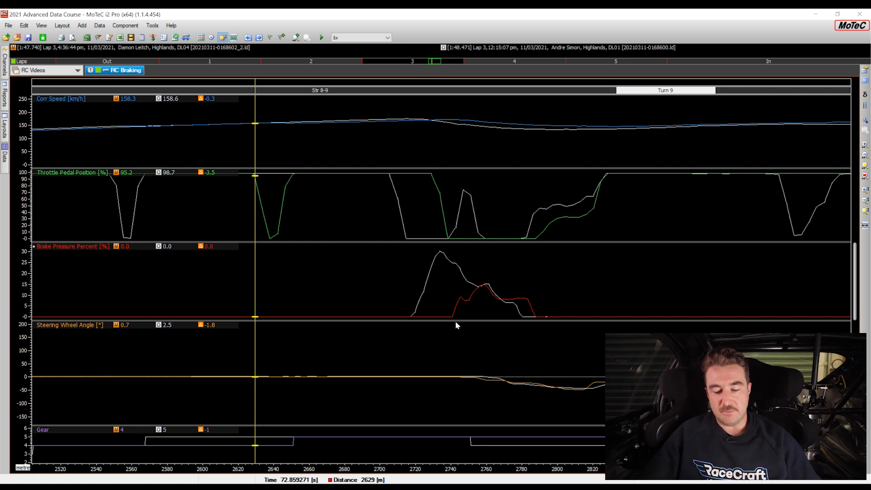
{"action": "mouse_move", "coordinate": [414, 316]}
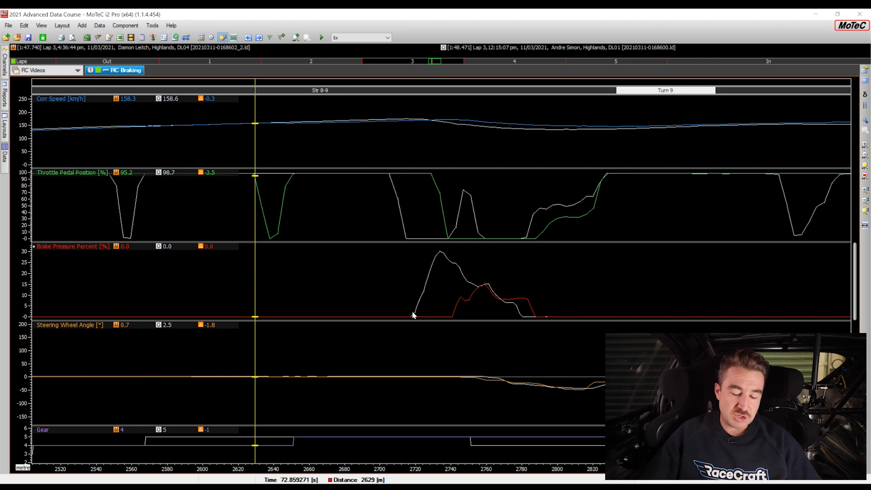
{"action": "mouse_move", "coordinate": [426, 339]}
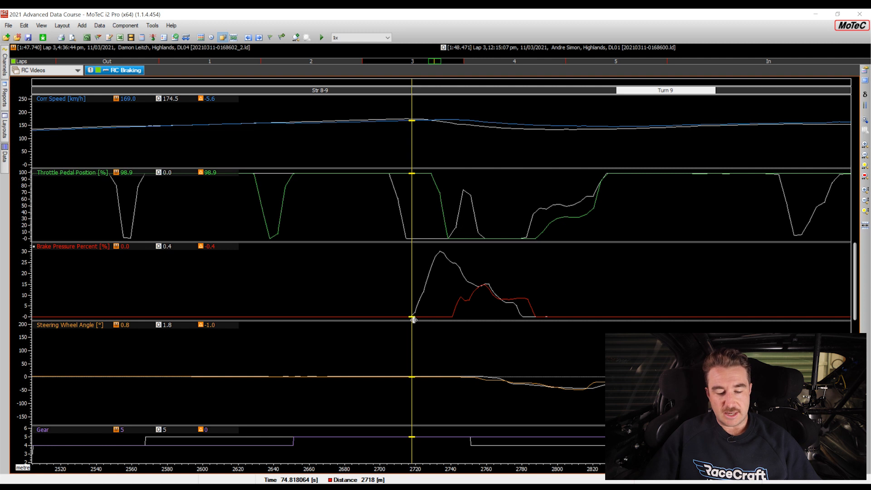
{"action": "mouse_move", "coordinate": [423, 291]}
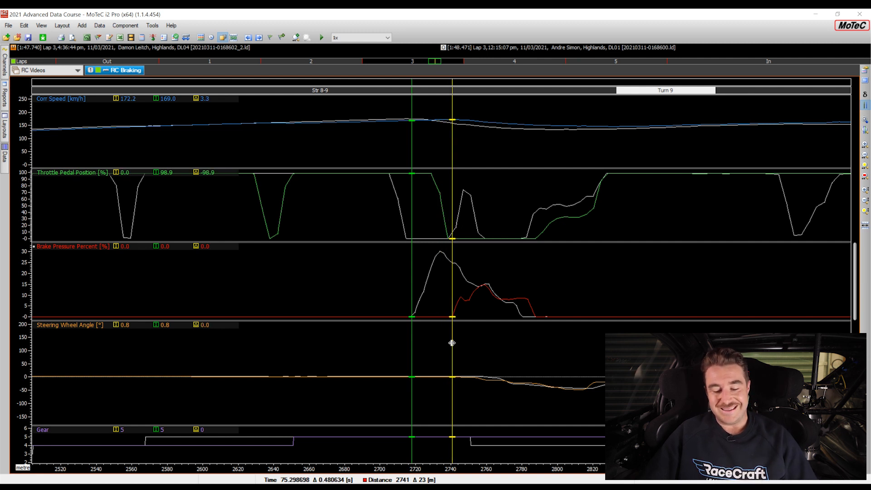
{"action": "mouse_move", "coordinate": [428, 432]}
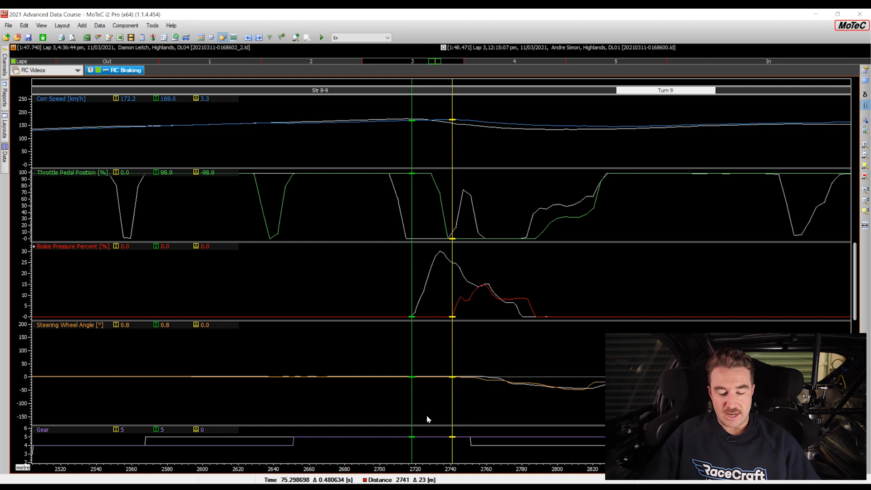
{"action": "mouse_move", "coordinate": [447, 478]}
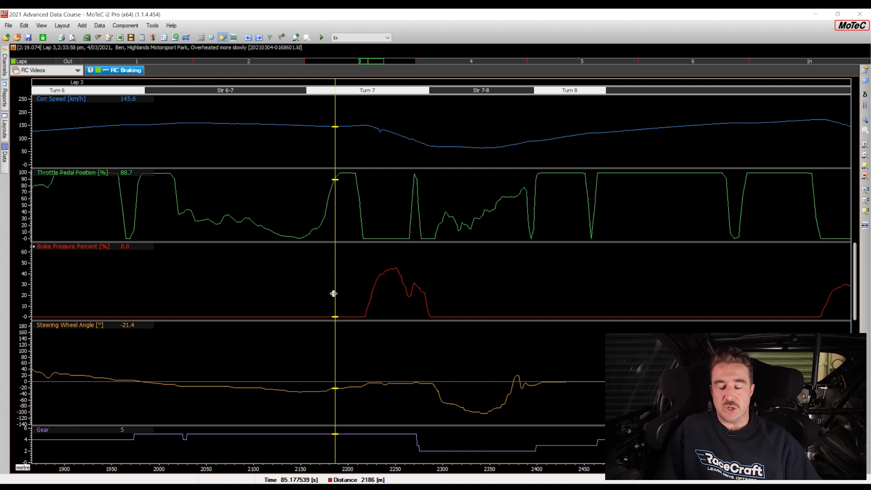
{"action": "mouse_move", "coordinate": [391, 313]}
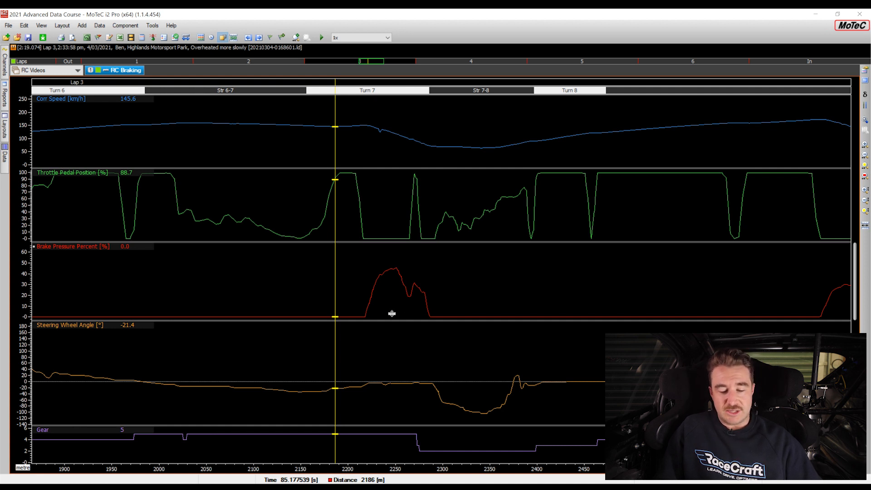
{"action": "mouse_move", "coordinate": [382, 321]}
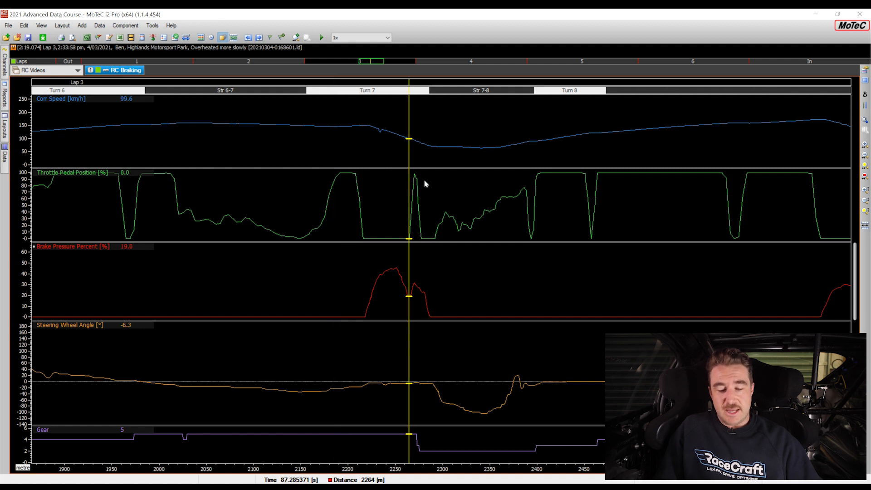
{"action": "mouse_move", "coordinate": [342, 182]}
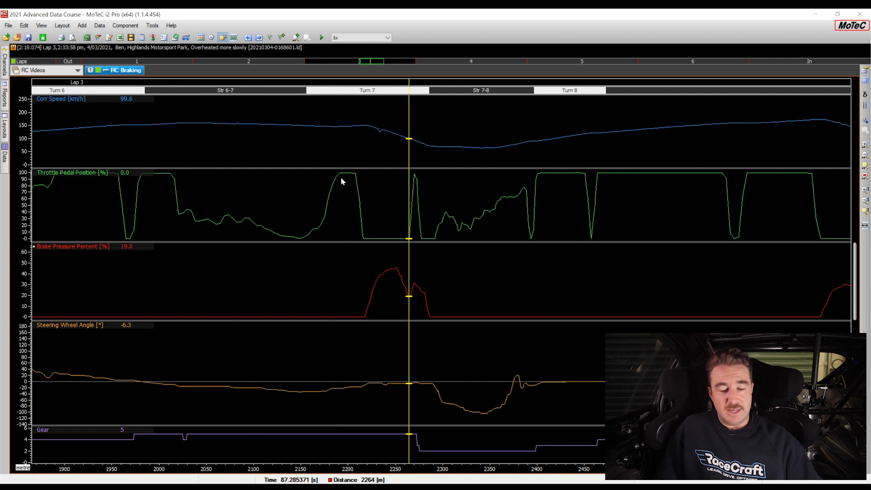
{"action": "mouse_move", "coordinate": [361, 234]}
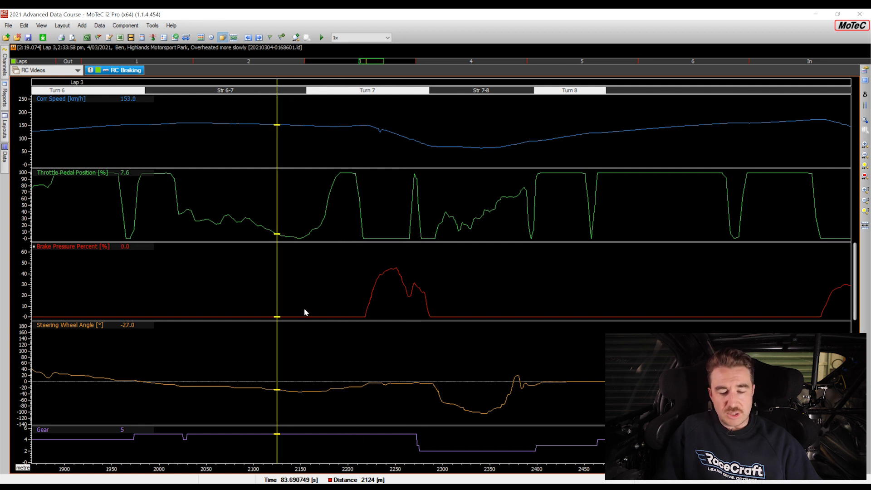
{"action": "mouse_move", "coordinate": [372, 311]}
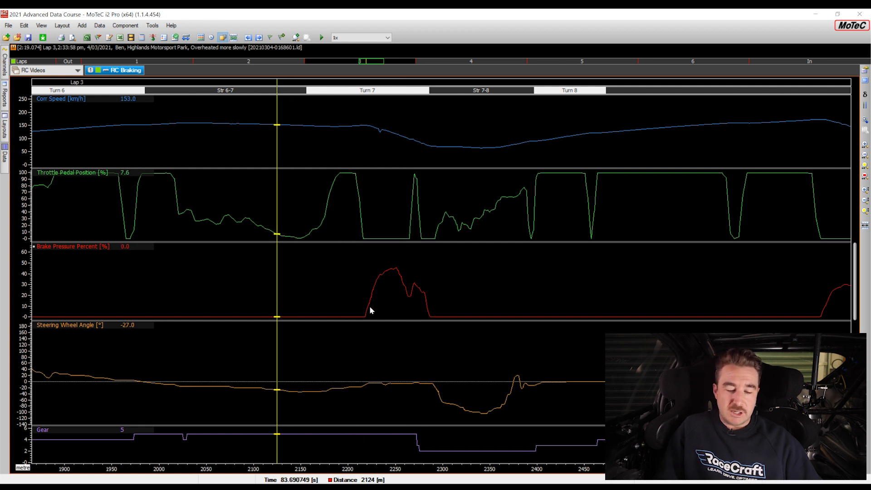
{"action": "mouse_move", "coordinate": [380, 279]}
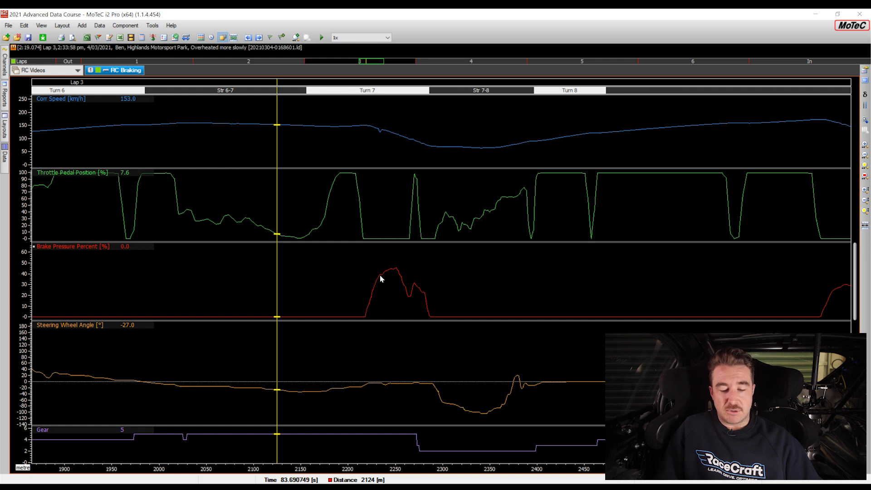
{"action": "mouse_move", "coordinate": [399, 297]}
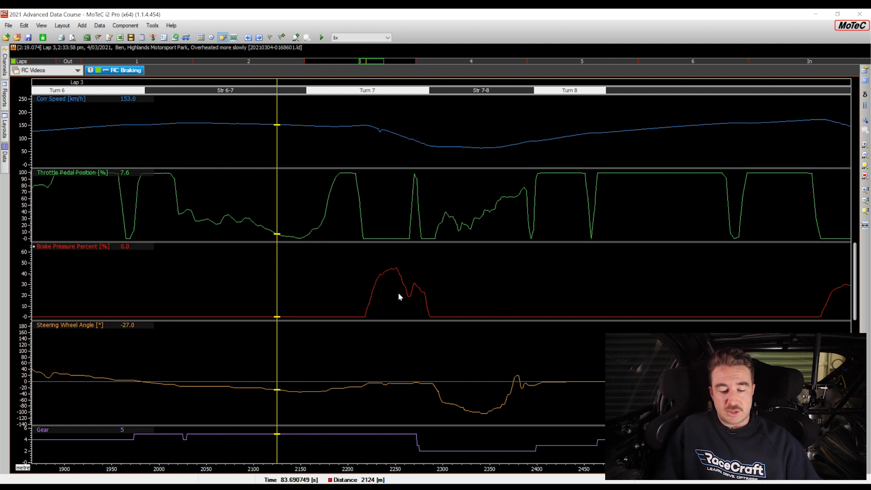